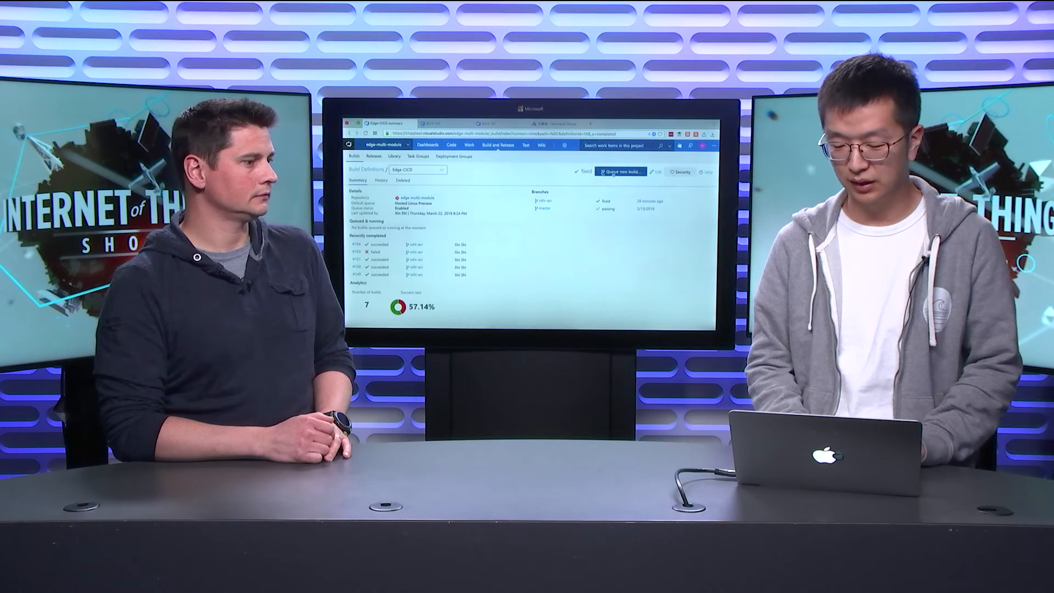
# Queue a new Edge-CICD build on the Hosted Linux Preview agent queue.
pyautogui.click(621, 171)
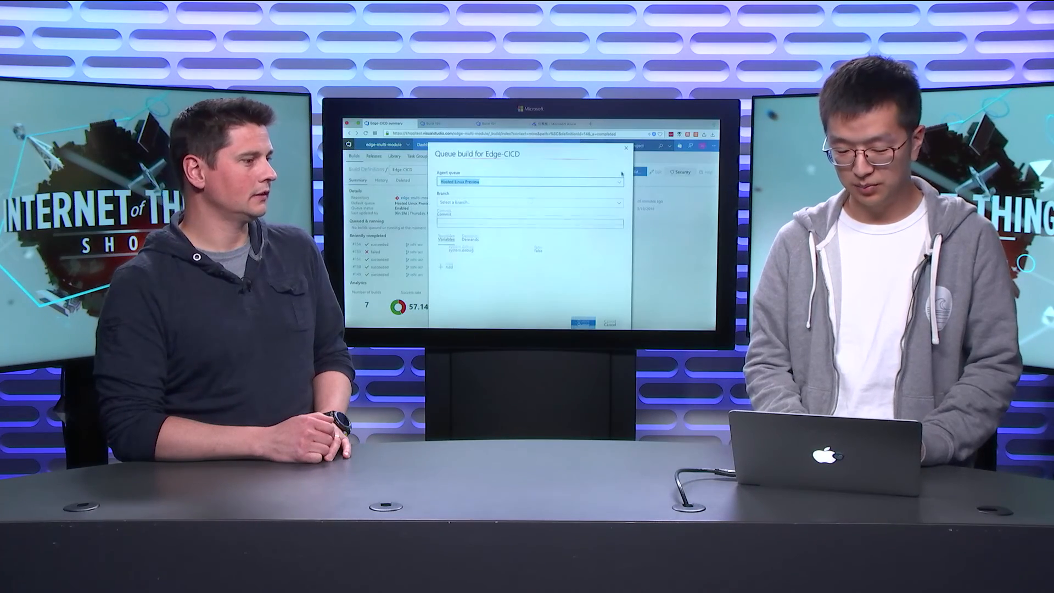
pyautogui.click(582, 321)
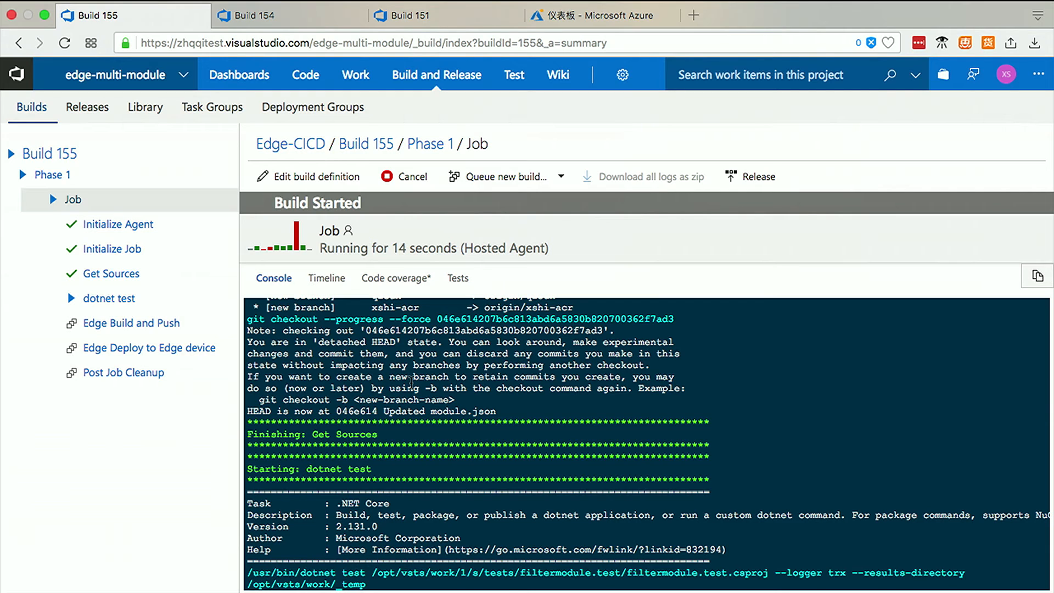
pyautogui.moveTo(356, 176)
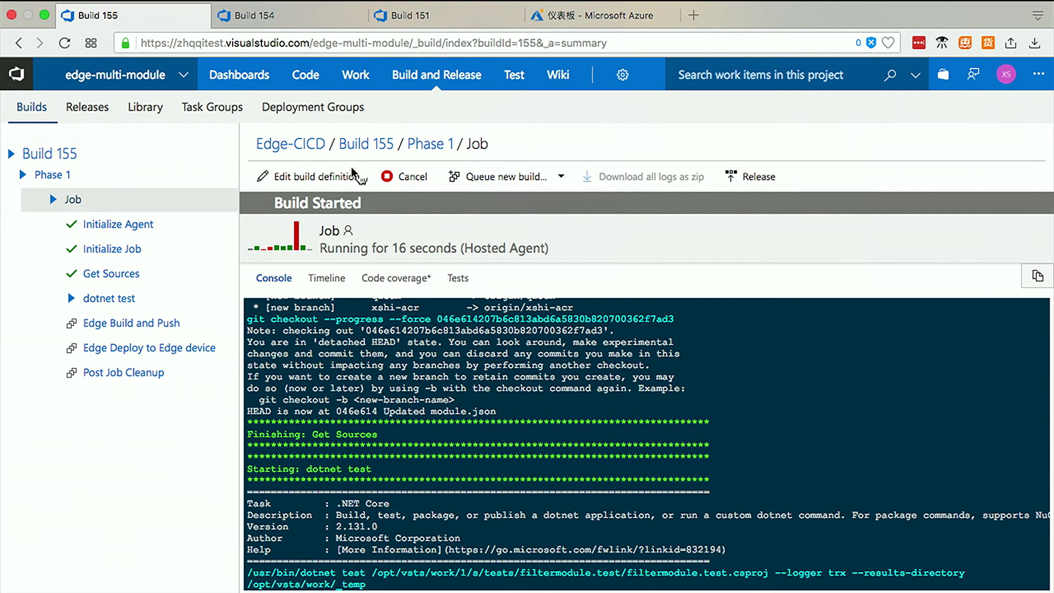
# Switch to the Build 154 browser tab showing its succeeded job log.
pyautogui.click(256, 15)
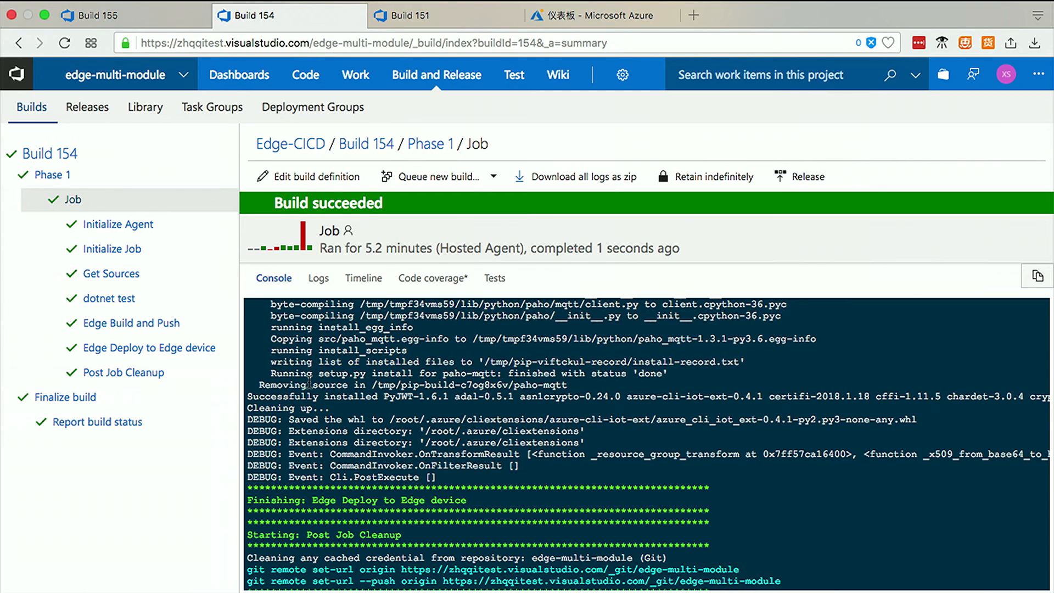
pyautogui.moveTo(182, 263)
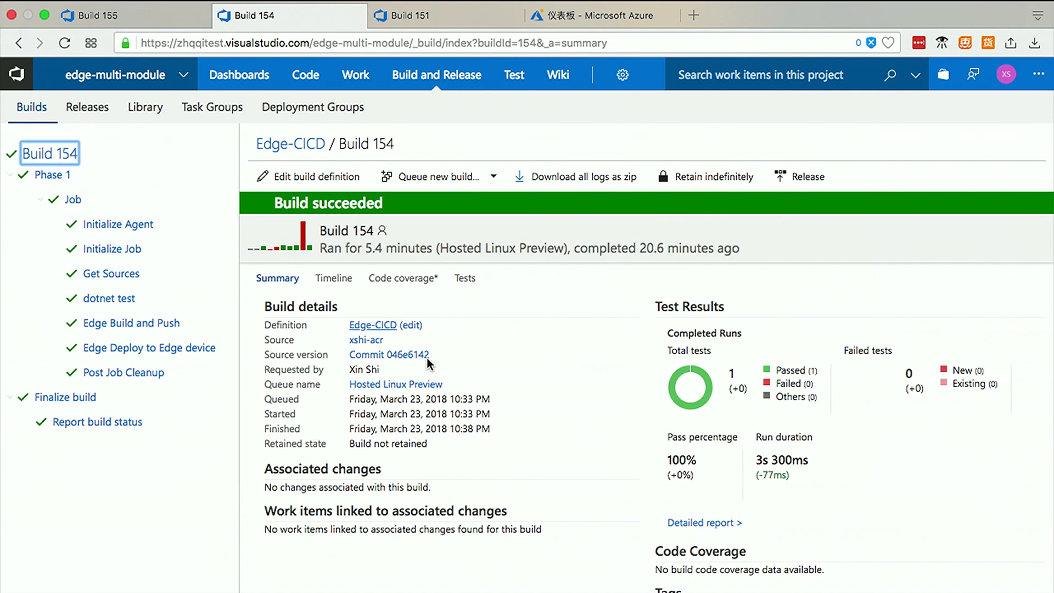
# Review Build 154's summary showing one test passed at 100% from commit 046e6142.
pyautogui.scroll(-3)
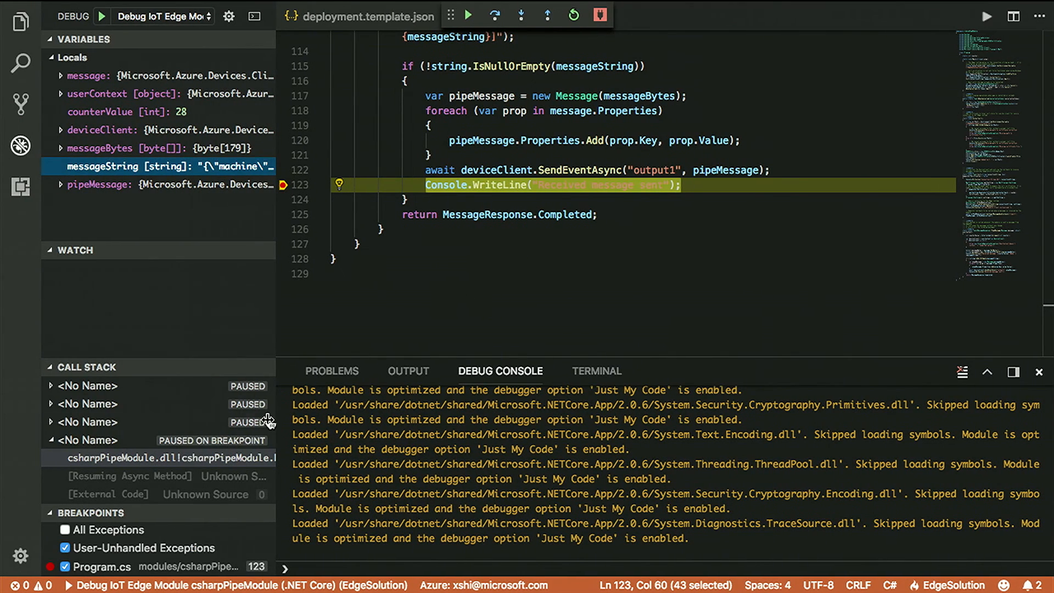
pyautogui.click(18, 18)
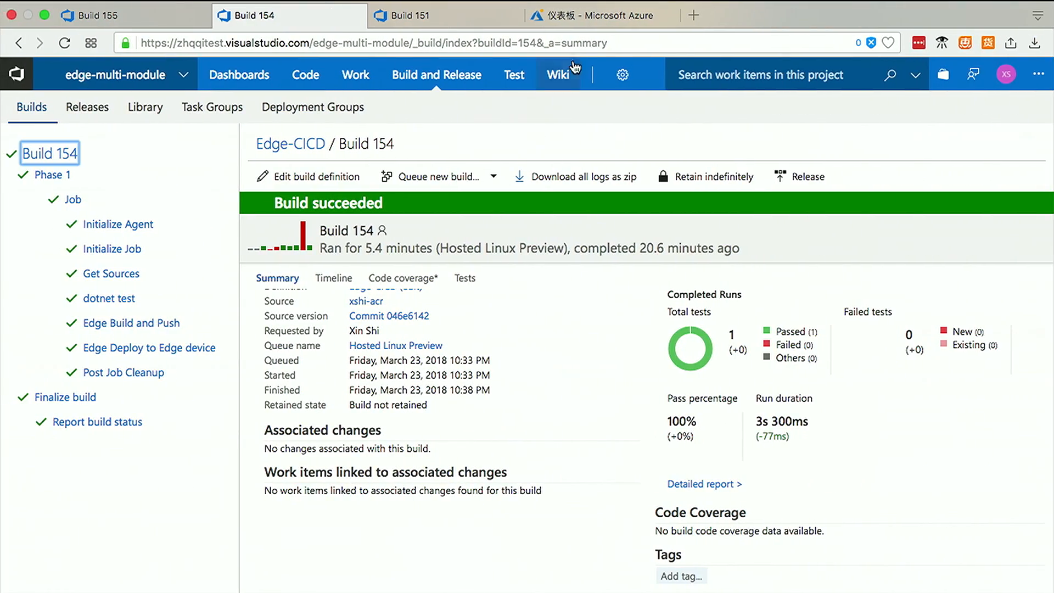
# Show the Azure portal IoT Edge deployments list with vsts-deployment on 3 devices.
pyautogui.click(601, 16)
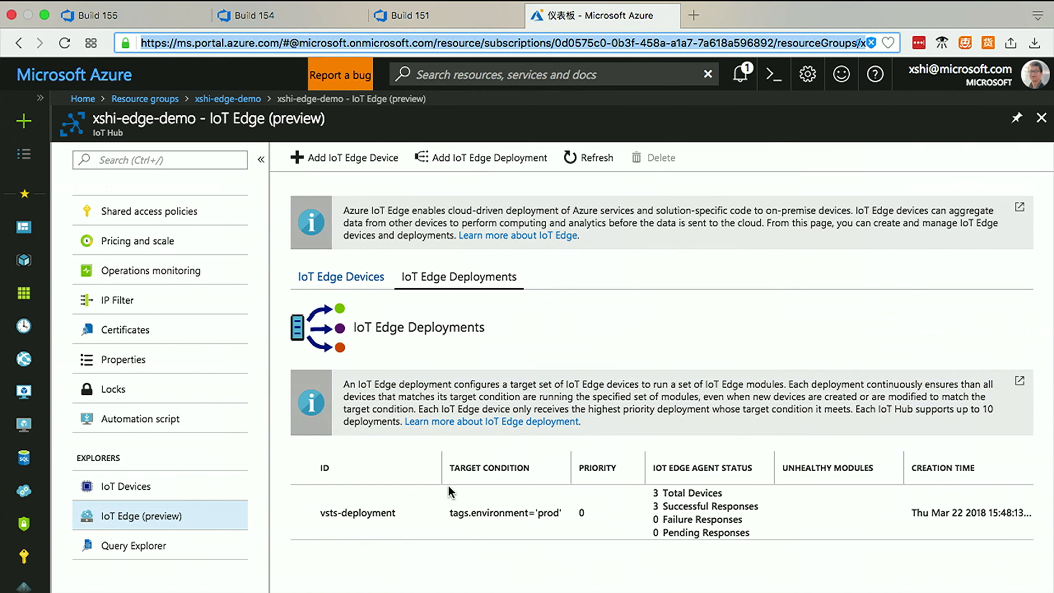
pyautogui.moveTo(531, 520)
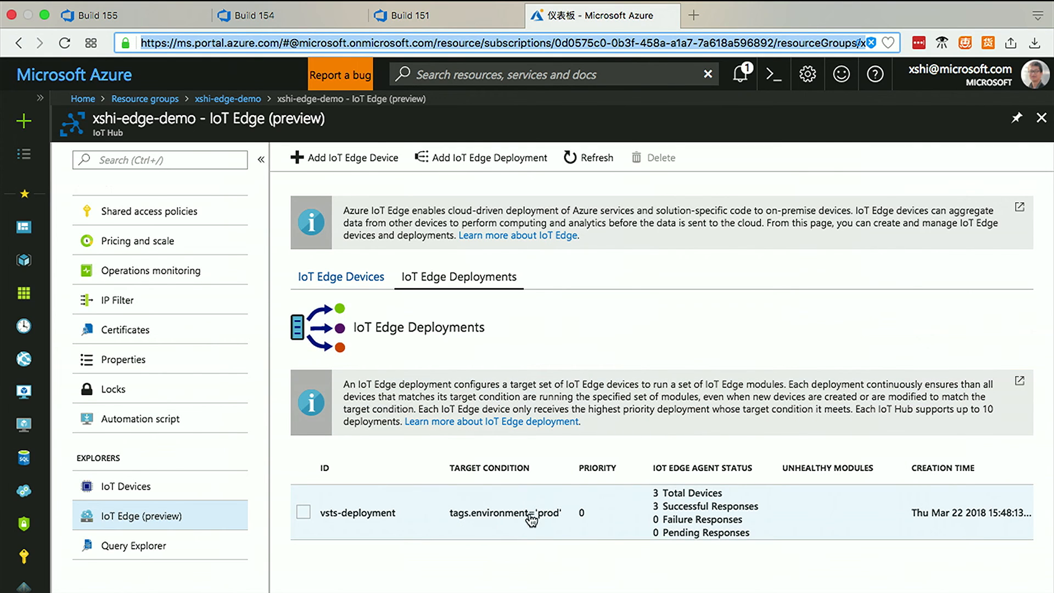
pyautogui.moveTo(659, 510)
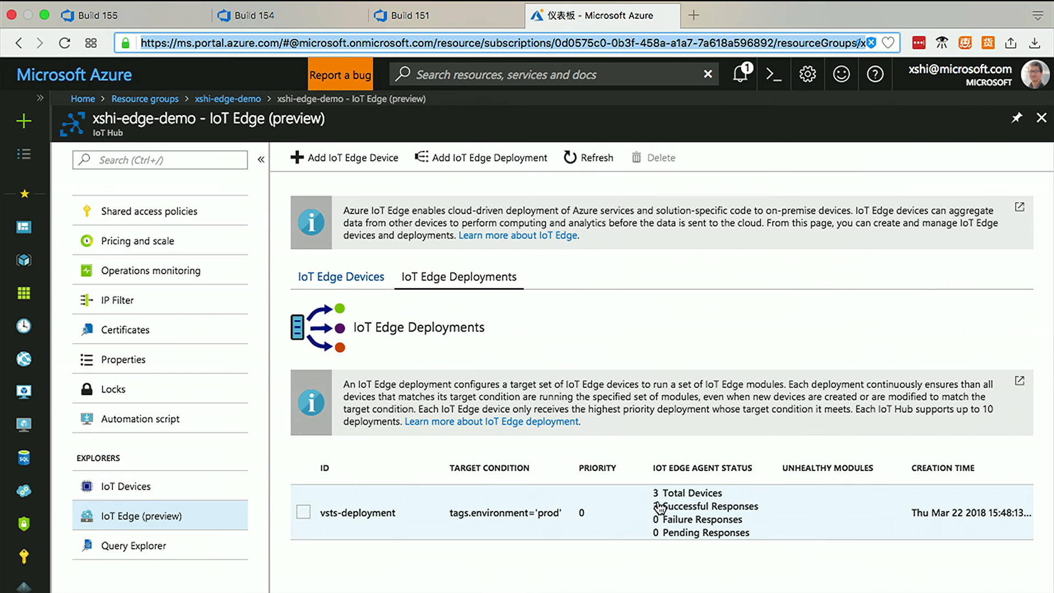